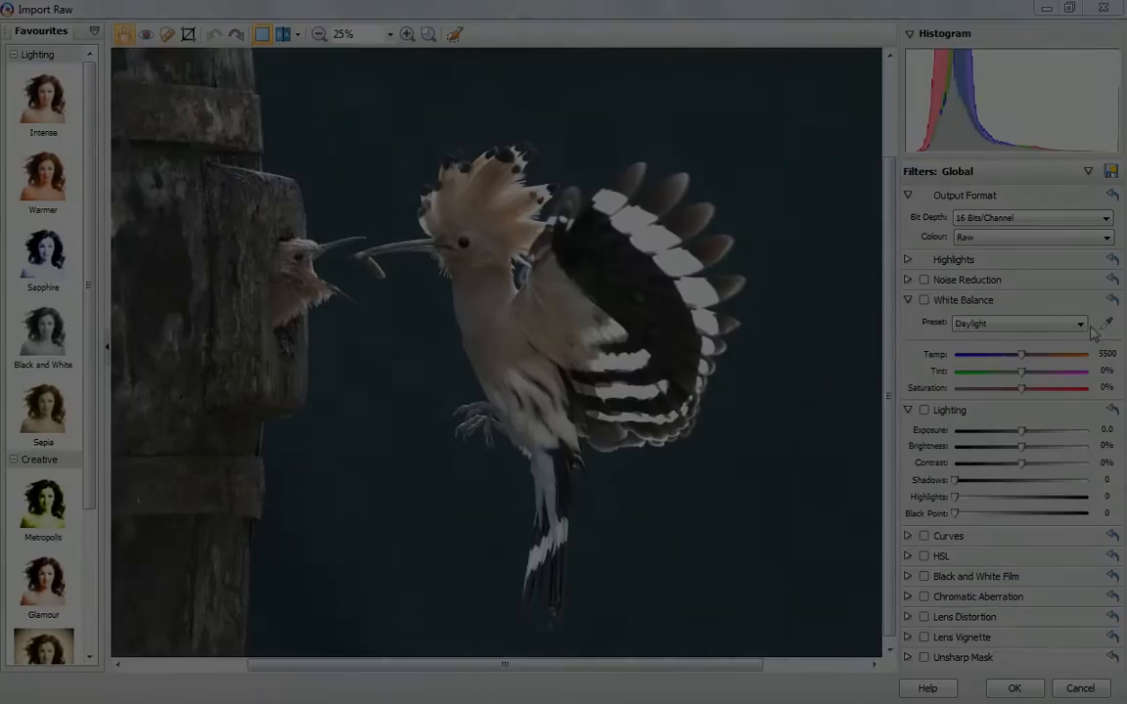
- Set the hoopoe RAW white balance preset to Cloudy and scroll to the noise options
left_click(1018, 323)
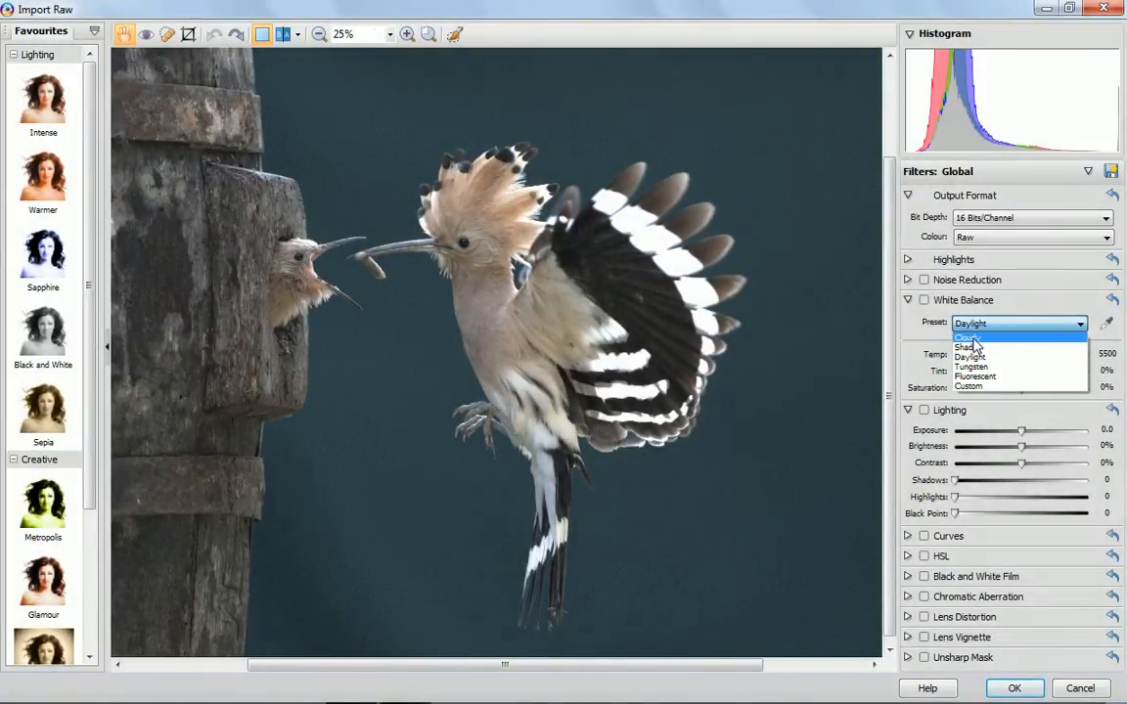
left_click(966, 337)
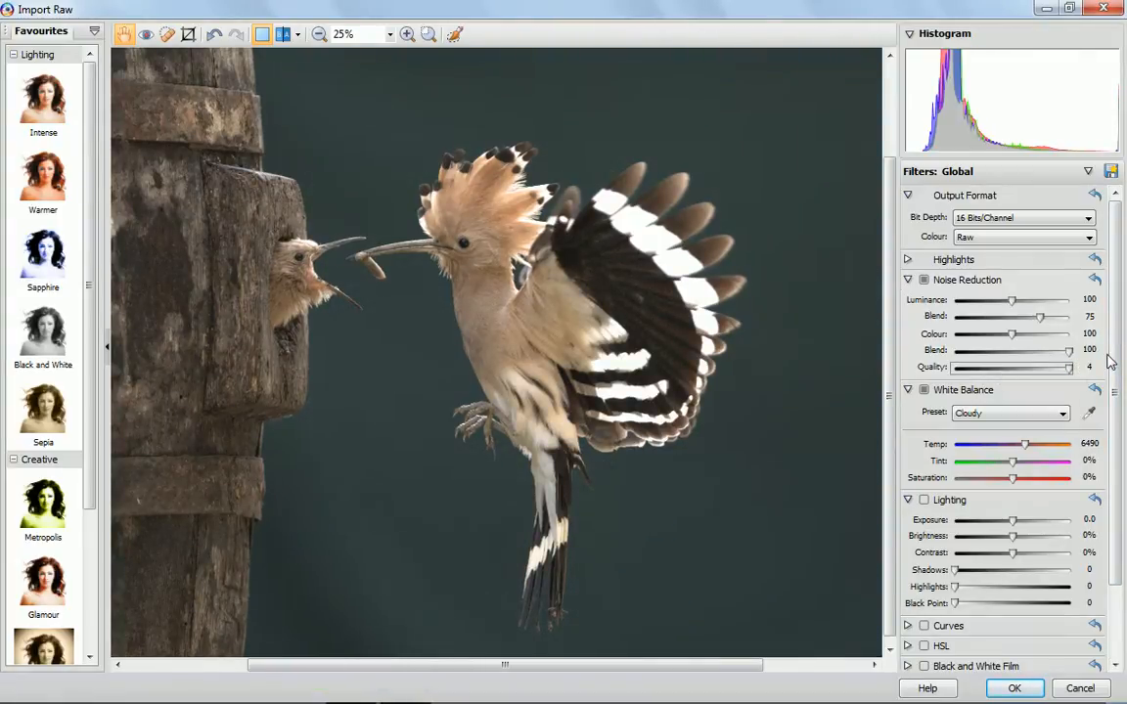
scroll("down", 3)
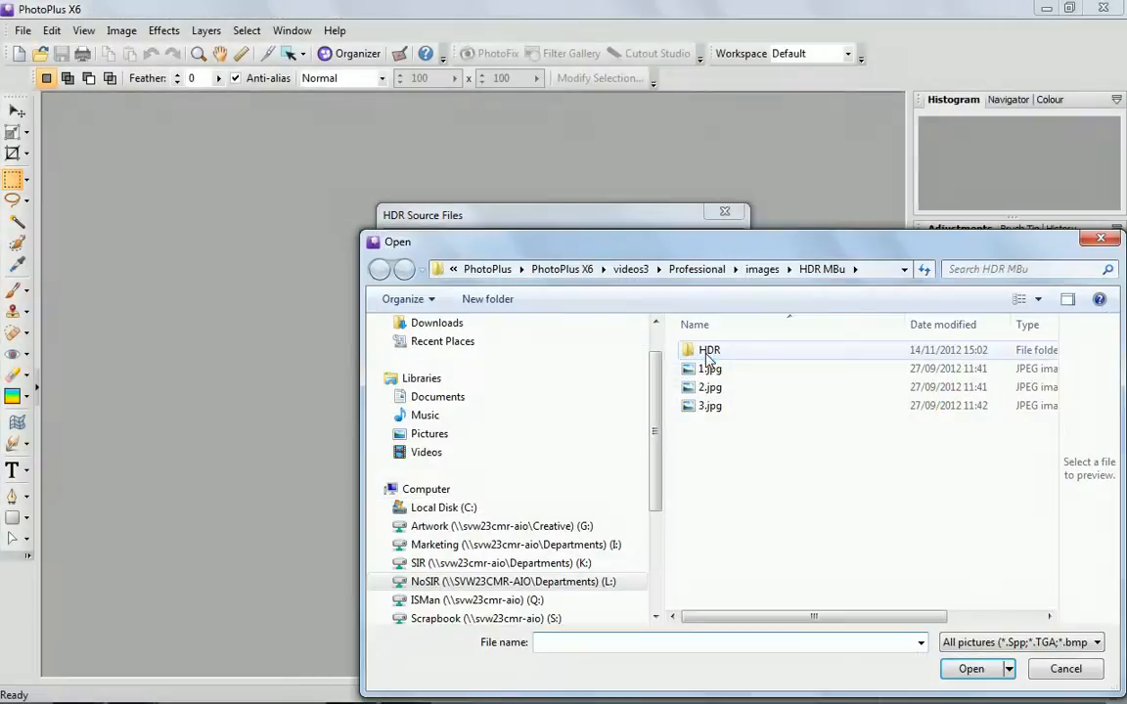
- Load exposures 1.jpg, 2.jpg and 3.jpg into HDR Merge
left_click(710, 369)
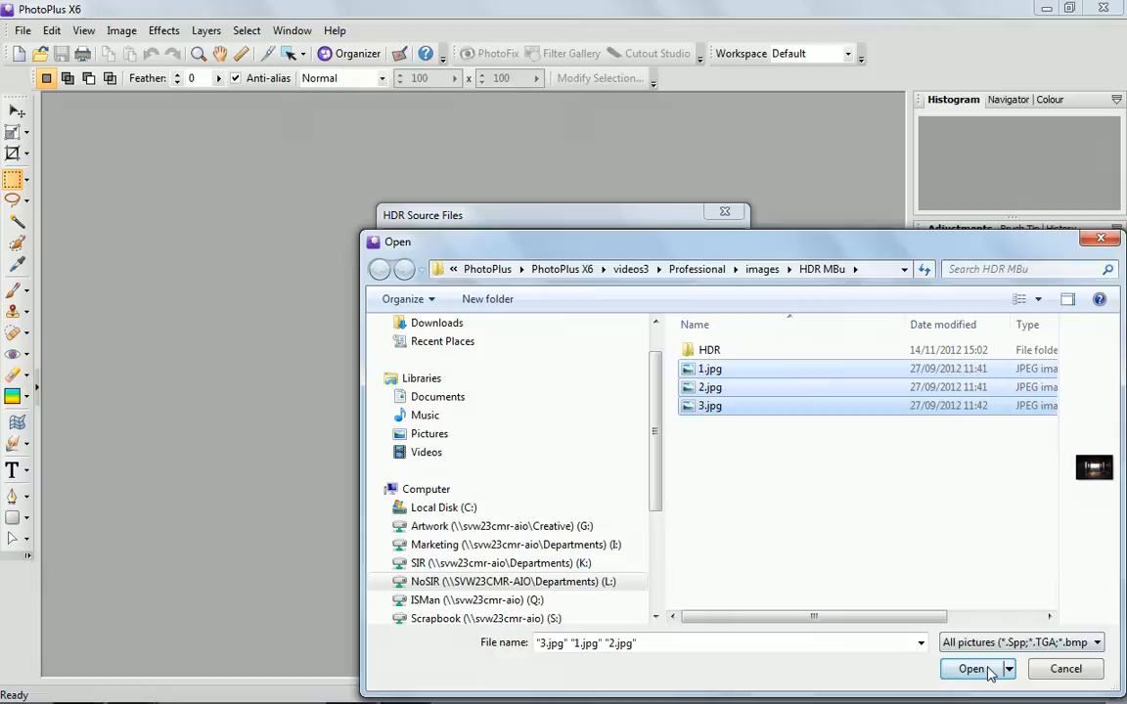
left_click(970, 668)
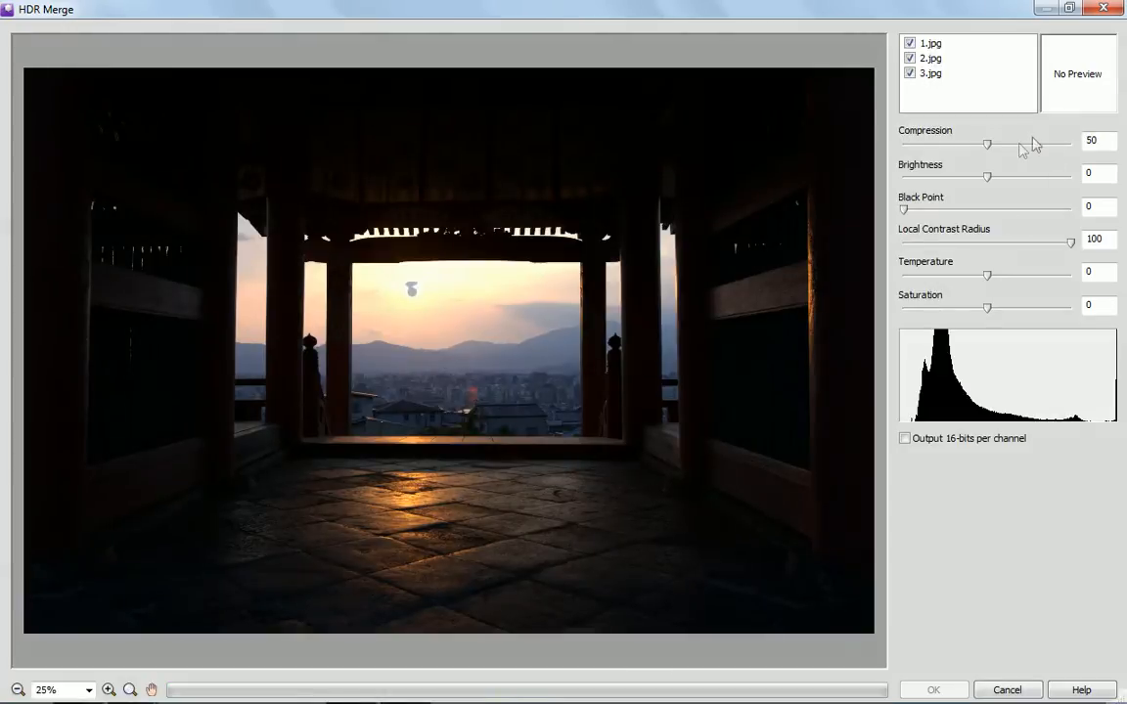
- Drag the HDR Merge brightness slider down to about -15
left_click_drag(986, 176, 978, 176)
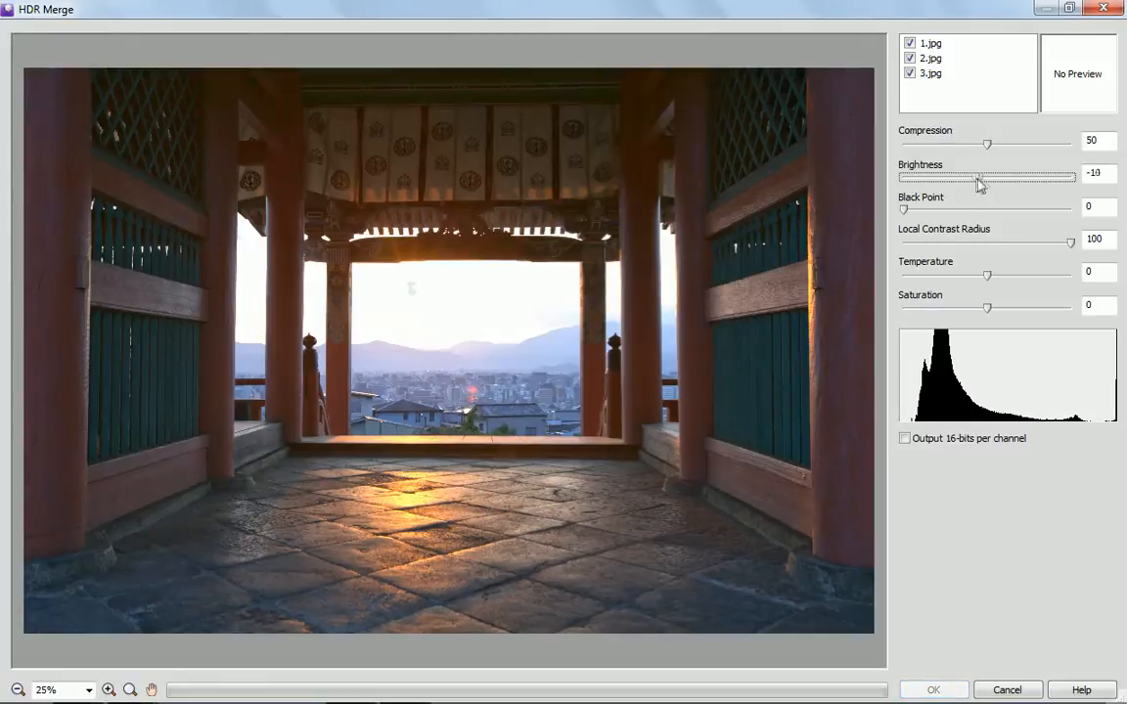
left_click_drag(981, 174, 977, 174)
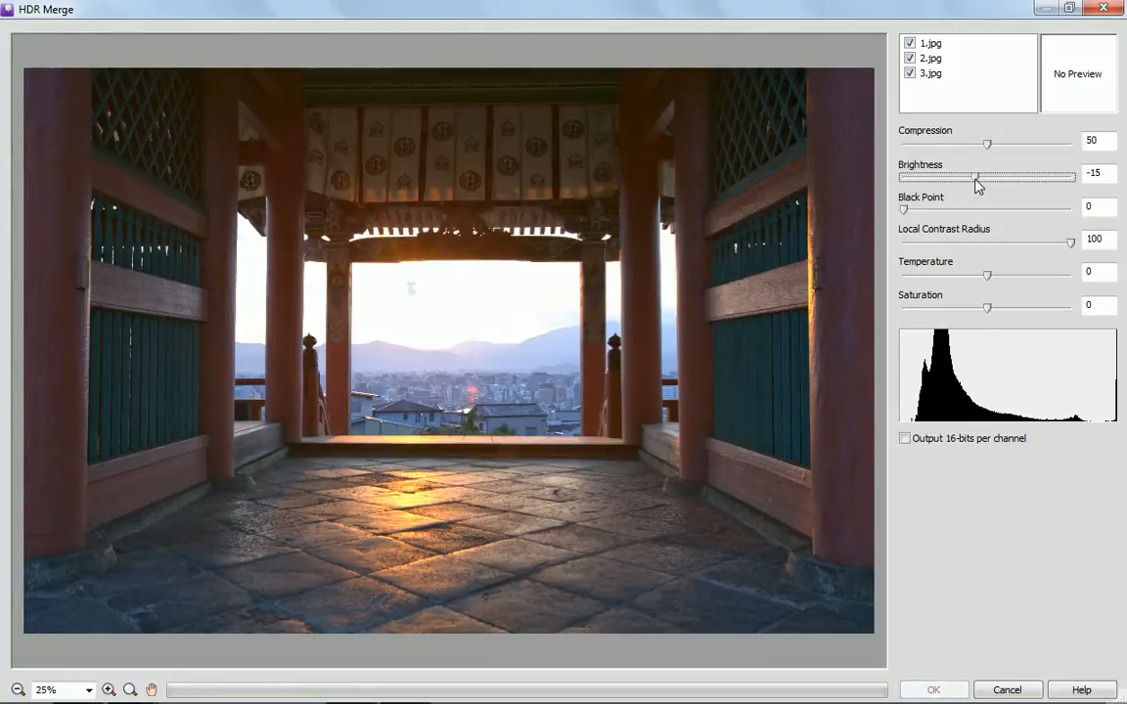
left_click_drag(986, 277, 1010, 278)
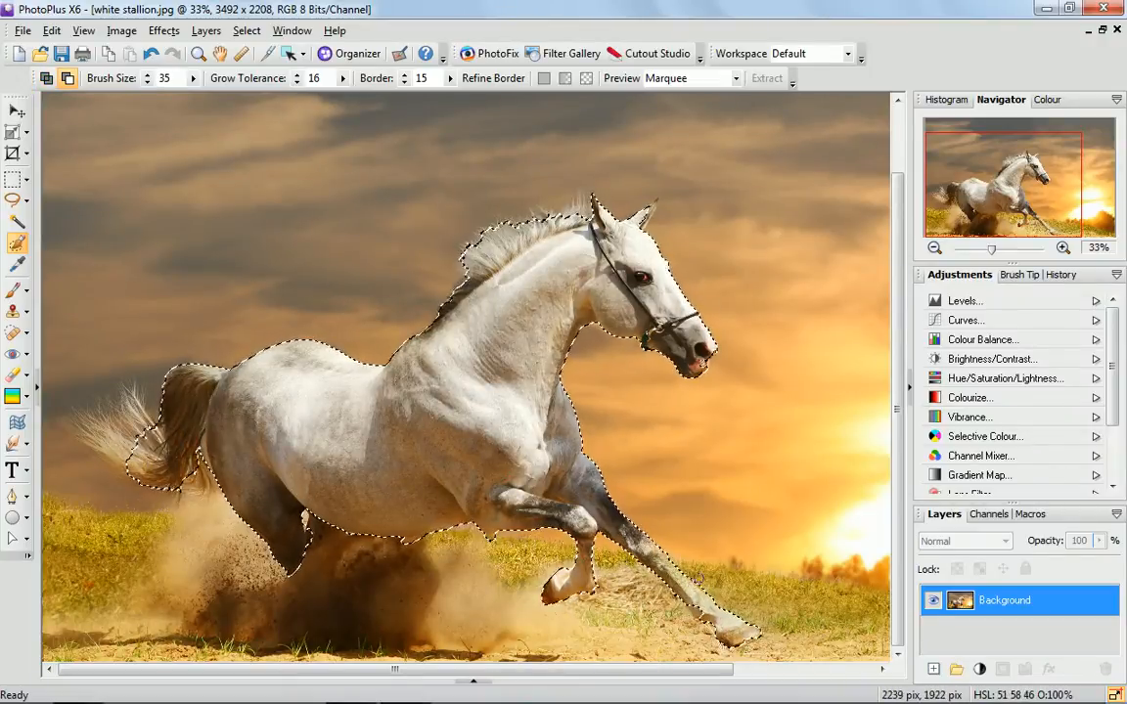
- Refine the horse selection's border and add a Curves adjustment masked to the horse
left_click(493, 78)
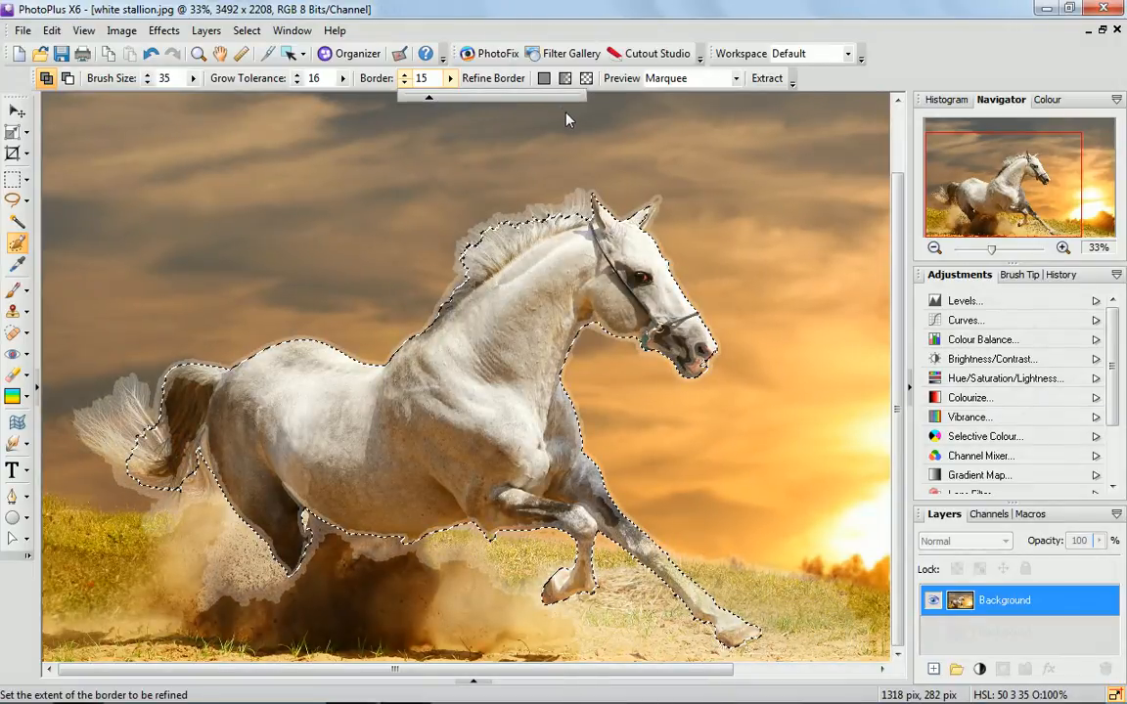
left_click(964, 320)
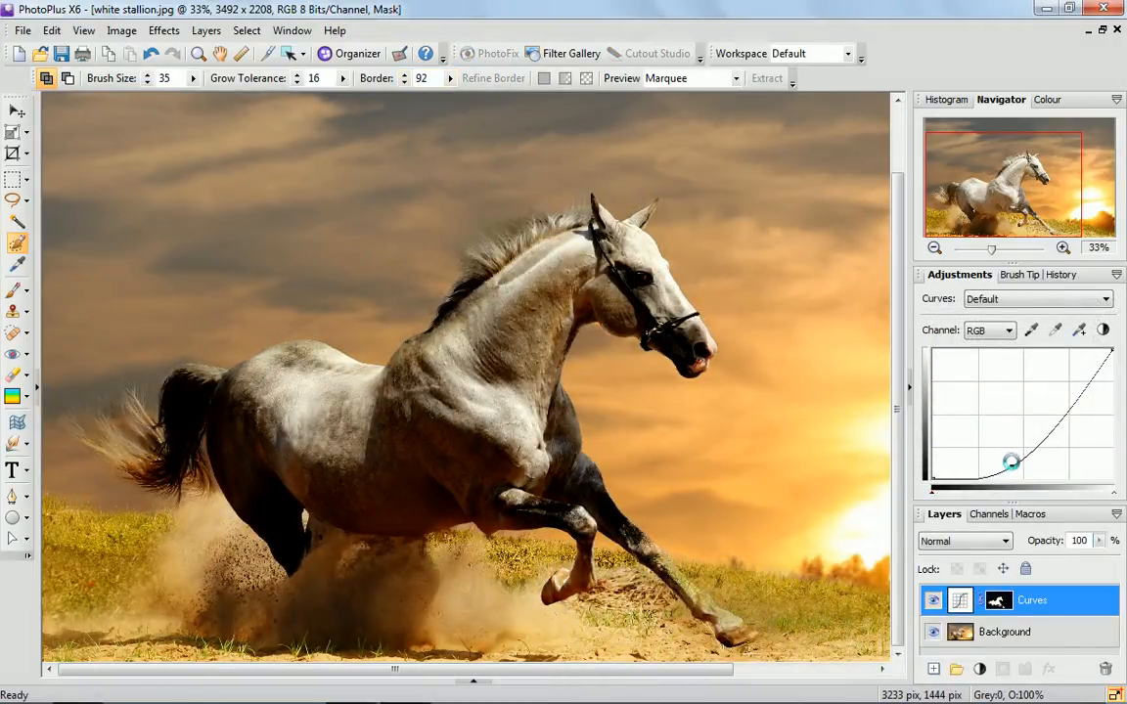
- Shape an S-curve by lowering the bottom point and adding an upper point, then compare
left_click_drag(1010, 461, 1059, 406)
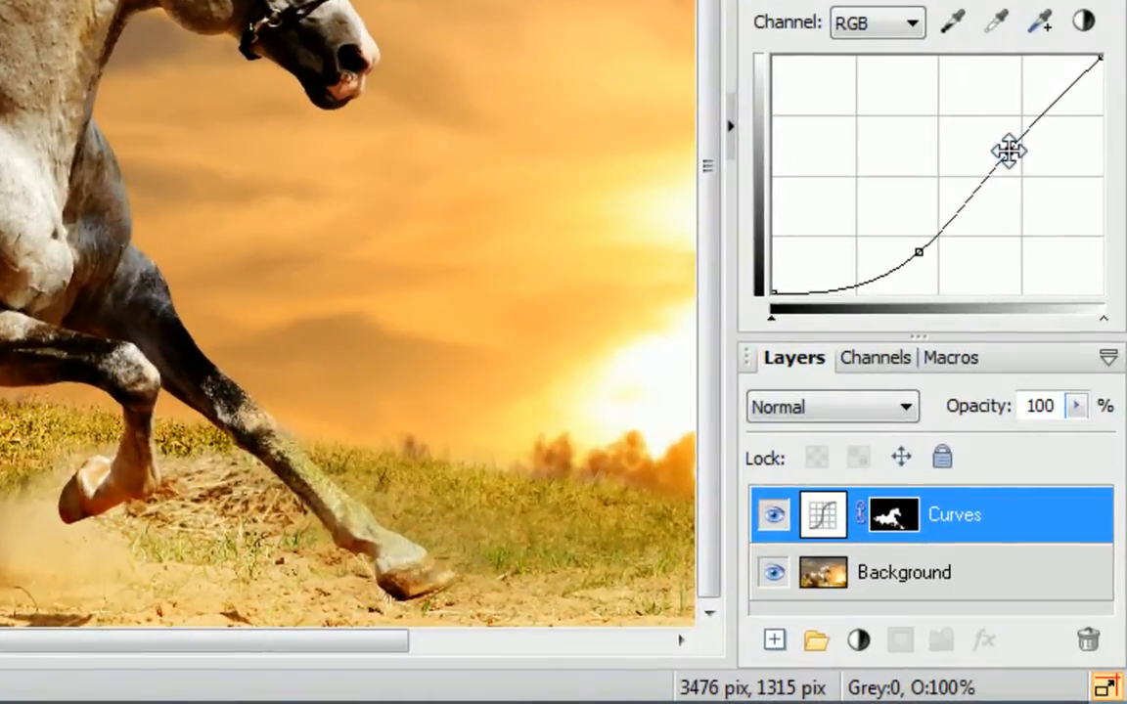
left_click(772, 514)
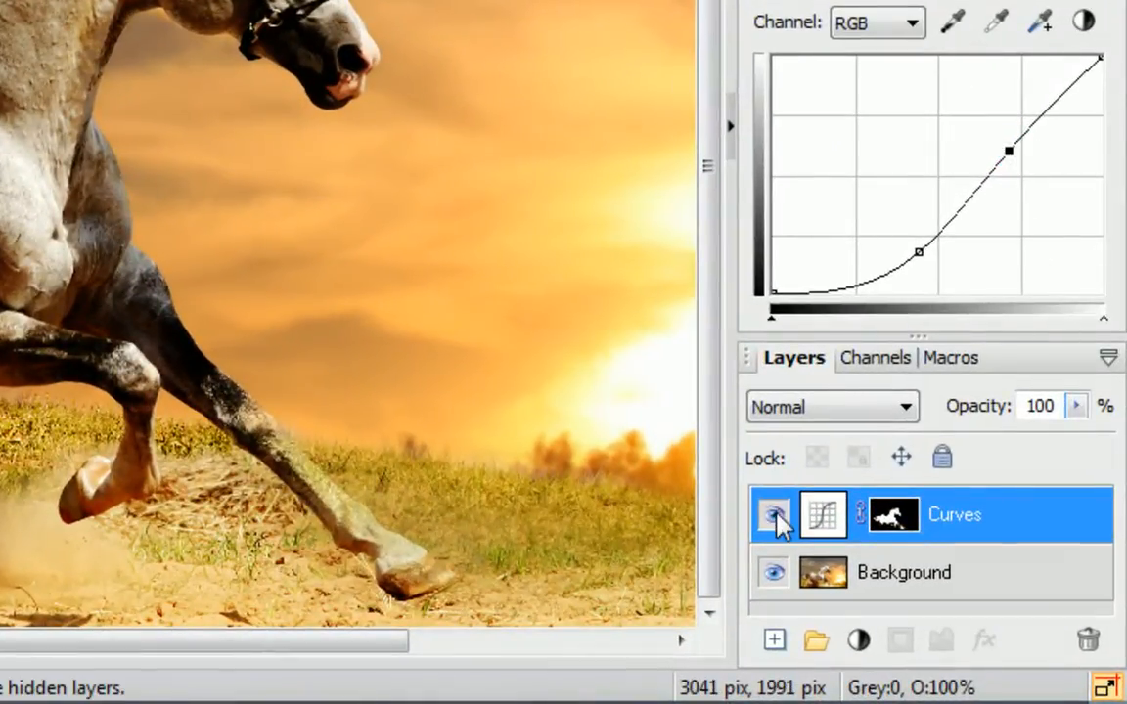
left_click(773, 515)
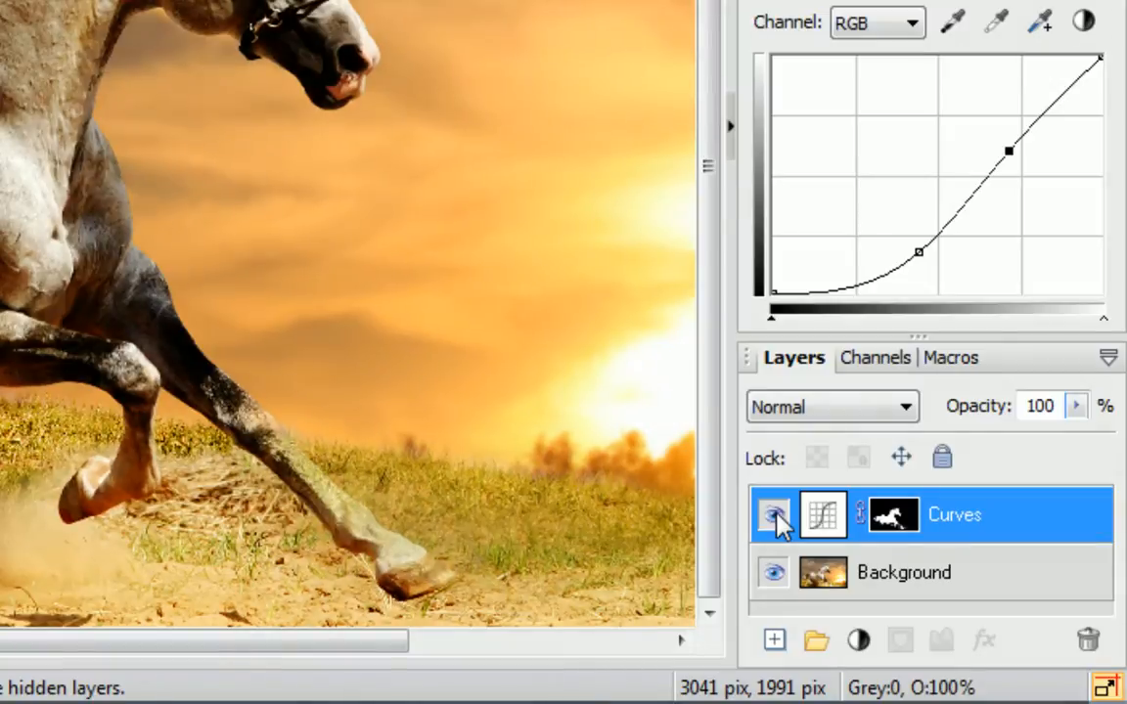